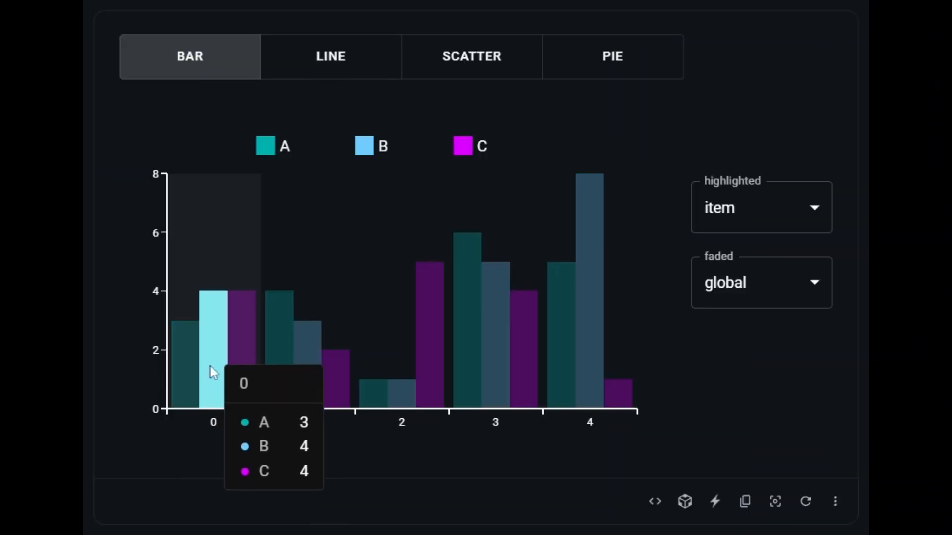
{"action": "mouse_move", "coordinate": [307, 355]}
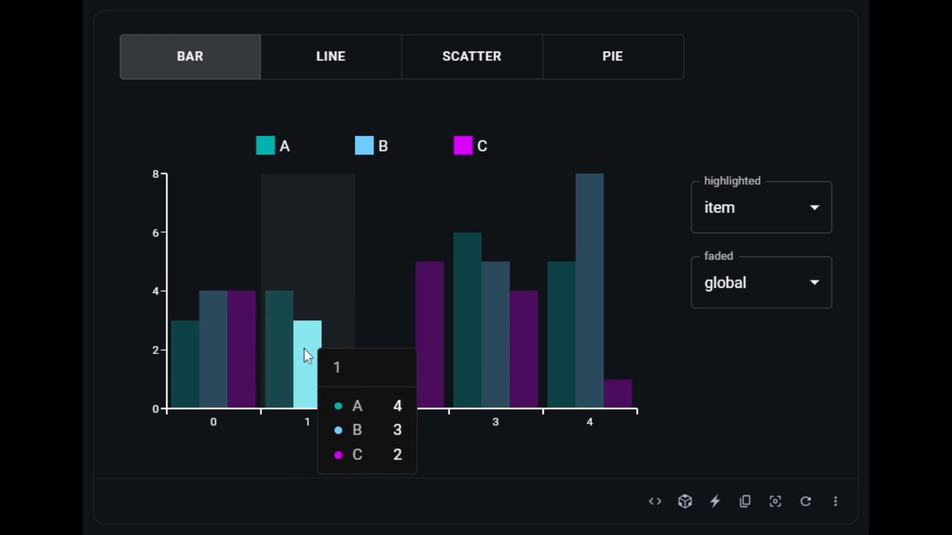
Insert <LinePlot/> right after <BarPlot /> inside the ChartContainer to overlay a line on the bars
{"action": "left_click", "coordinate": [654, 501]}
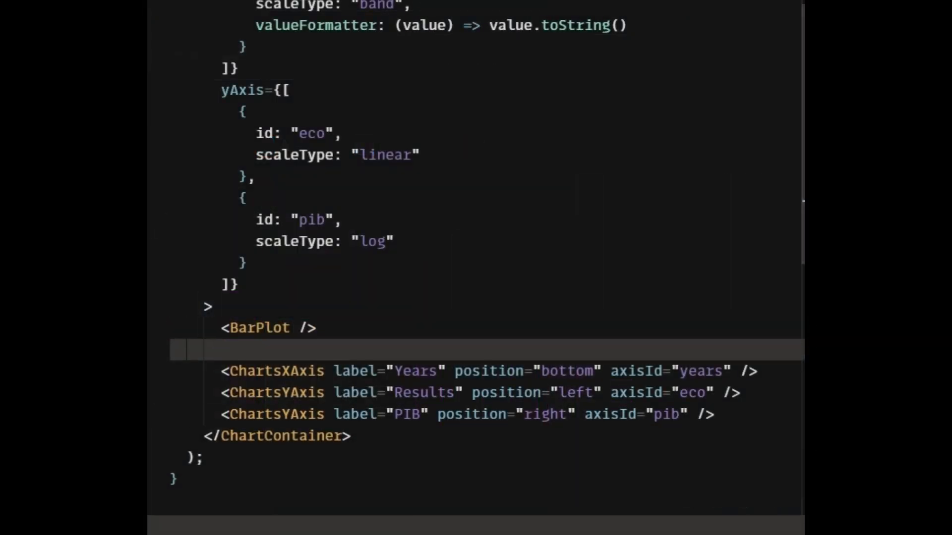
{"action": "type", "text": "<LinePlot/>"}
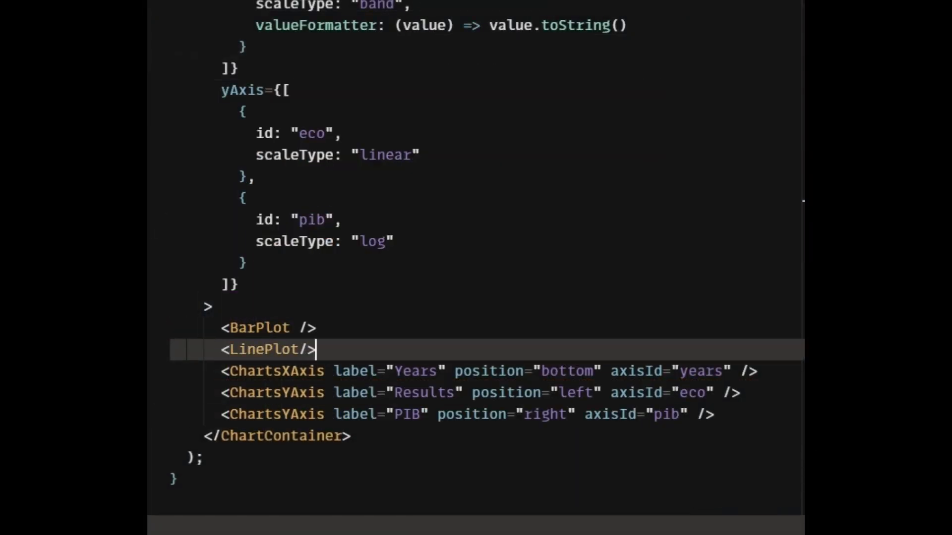